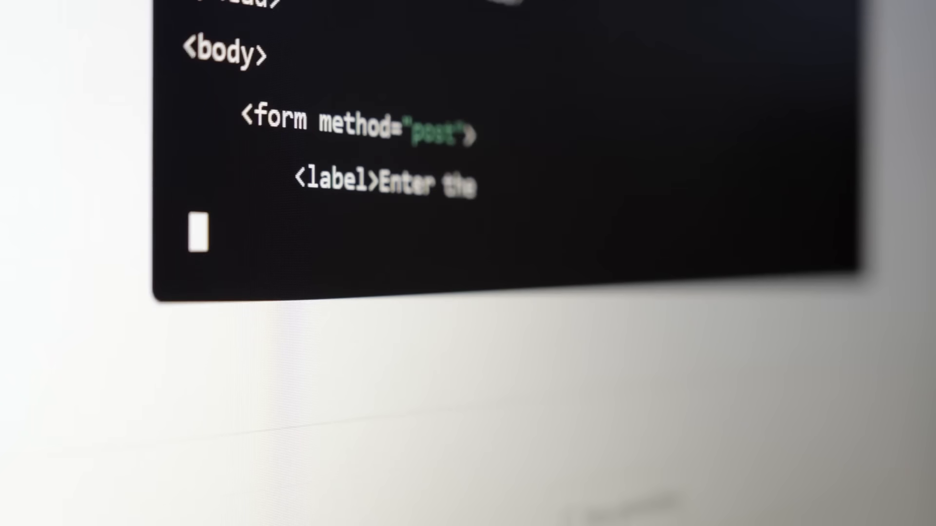
scroll(down, 3)
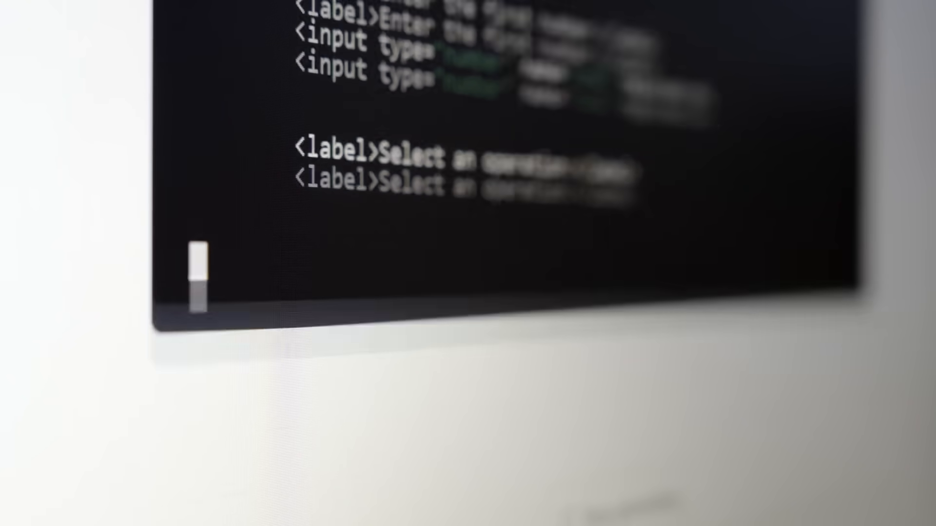